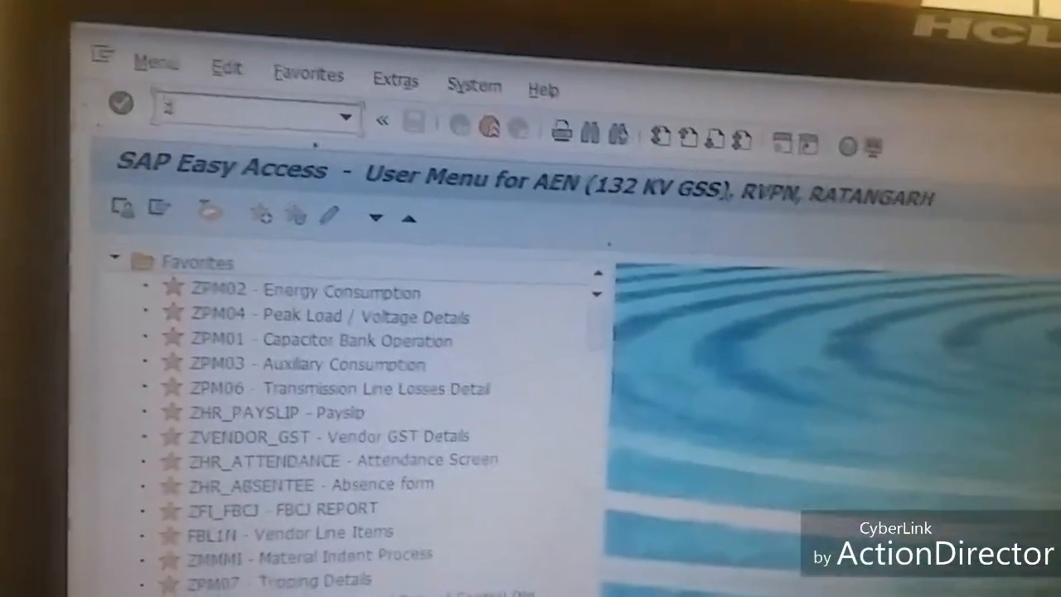
Step: Enter transaction code zmmsr01 in the Easy Access command field
text(zmmsr01)
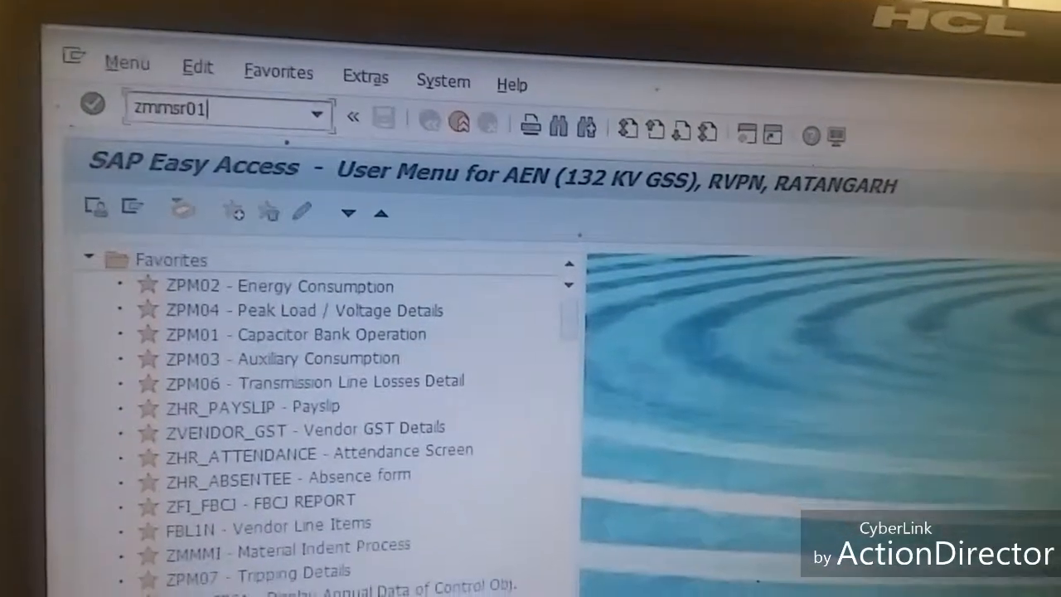
key(Enter)
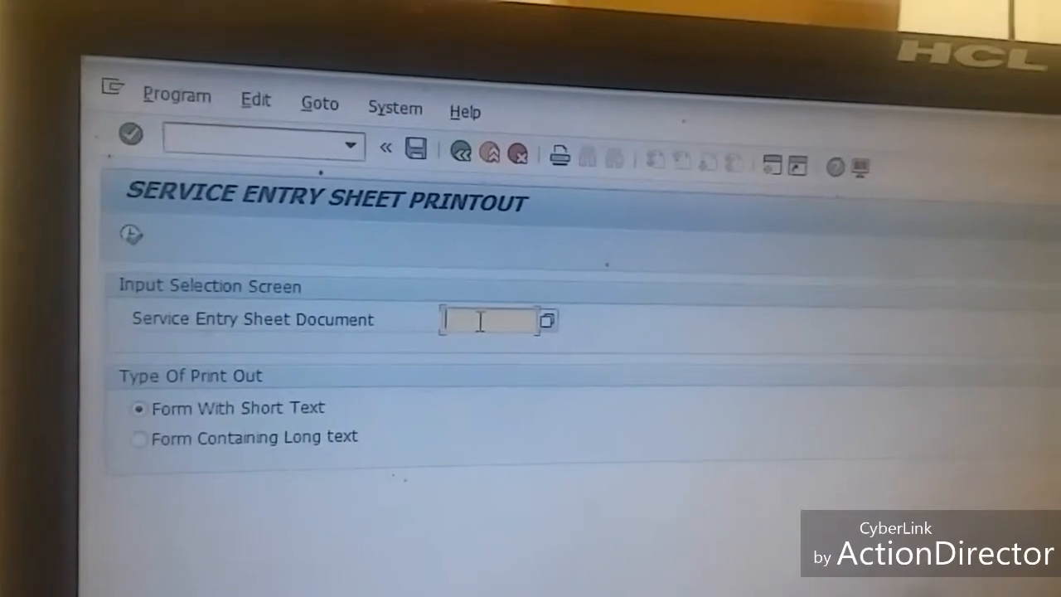
text(1)
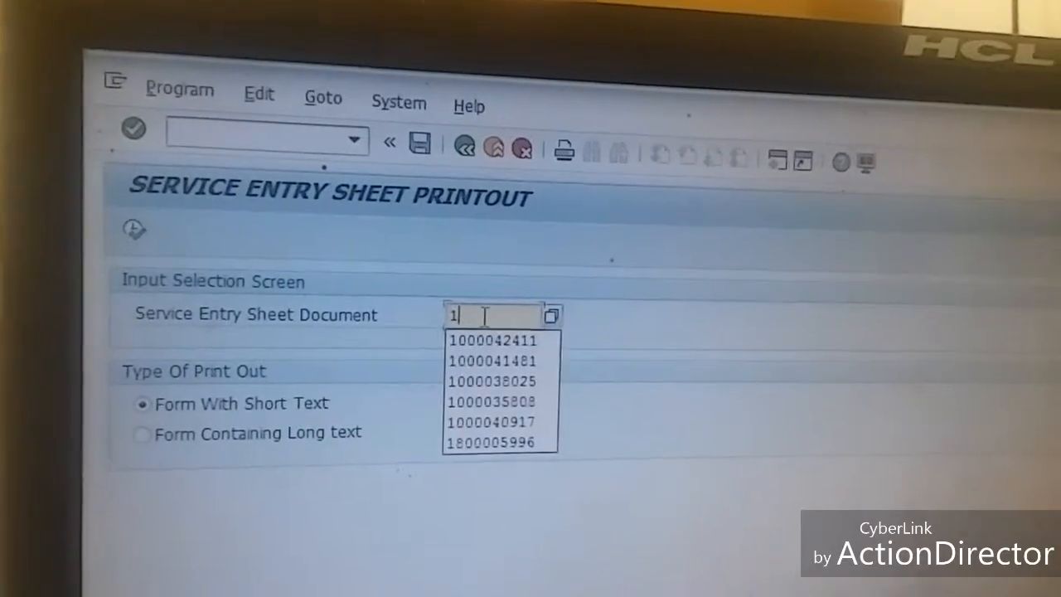
text(000043143)
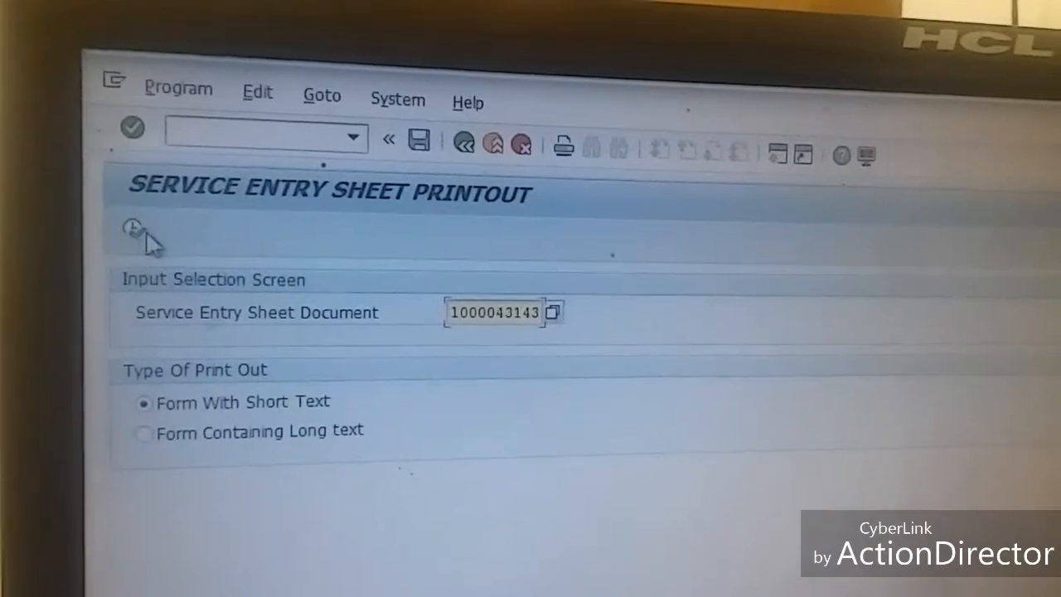
click(133, 229)
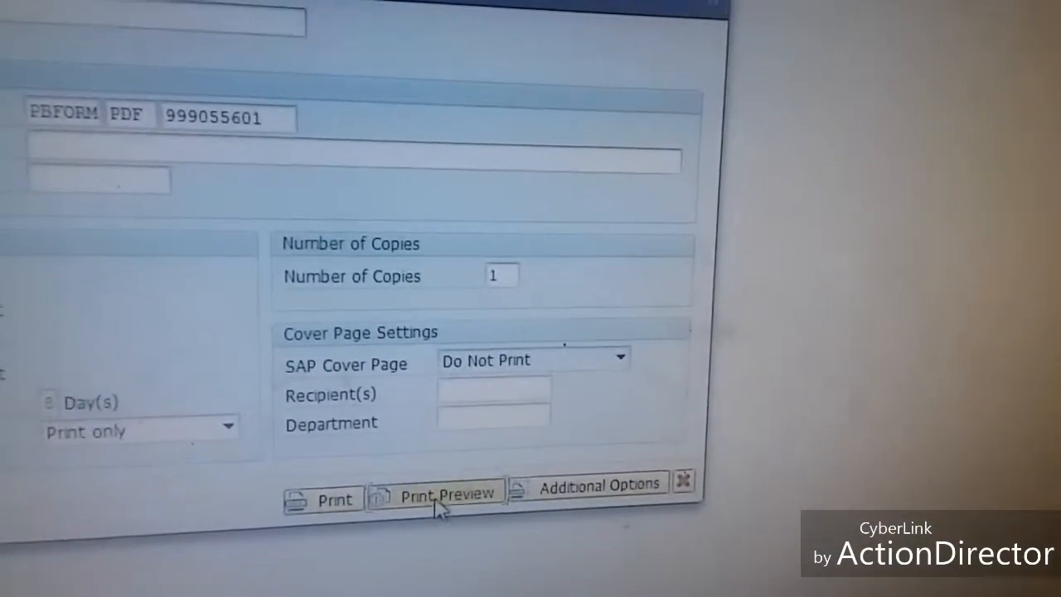
click(435, 493)
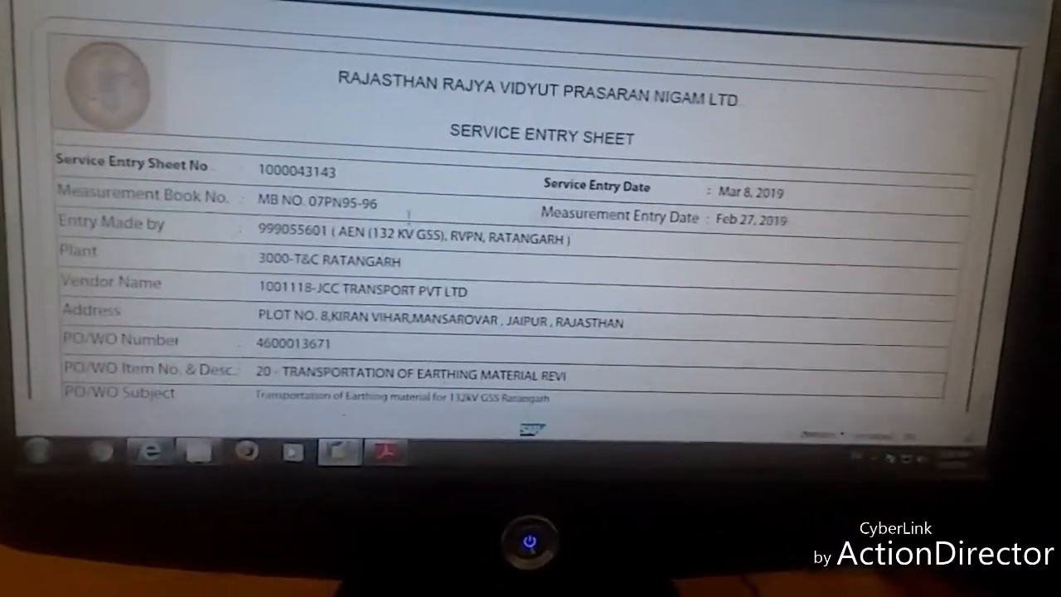
scroll(down, 3)
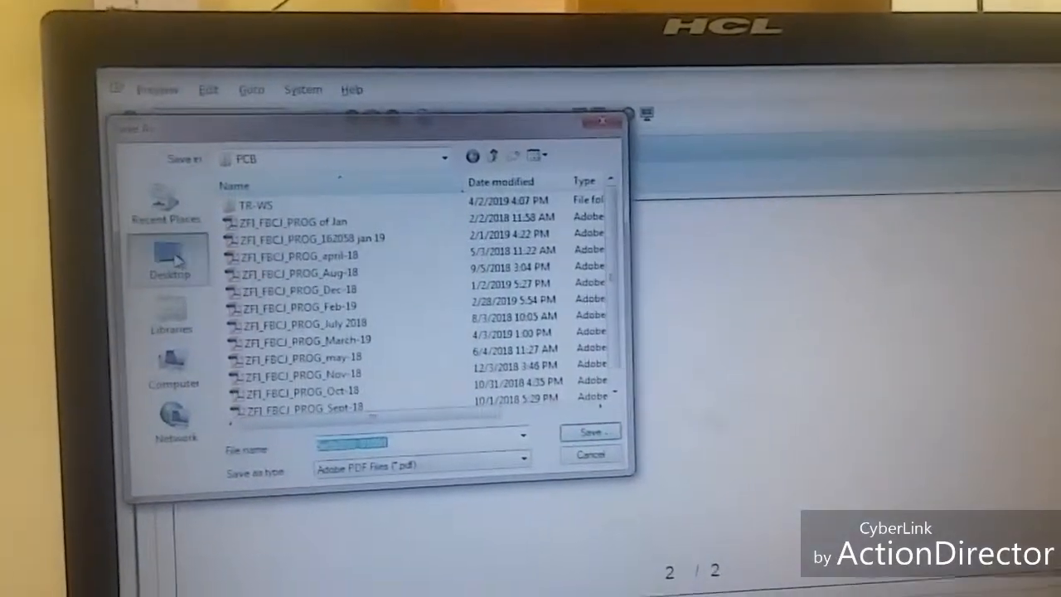
Step: Save the PDF to the Desktop as 'entry sheet'
click(167, 257)
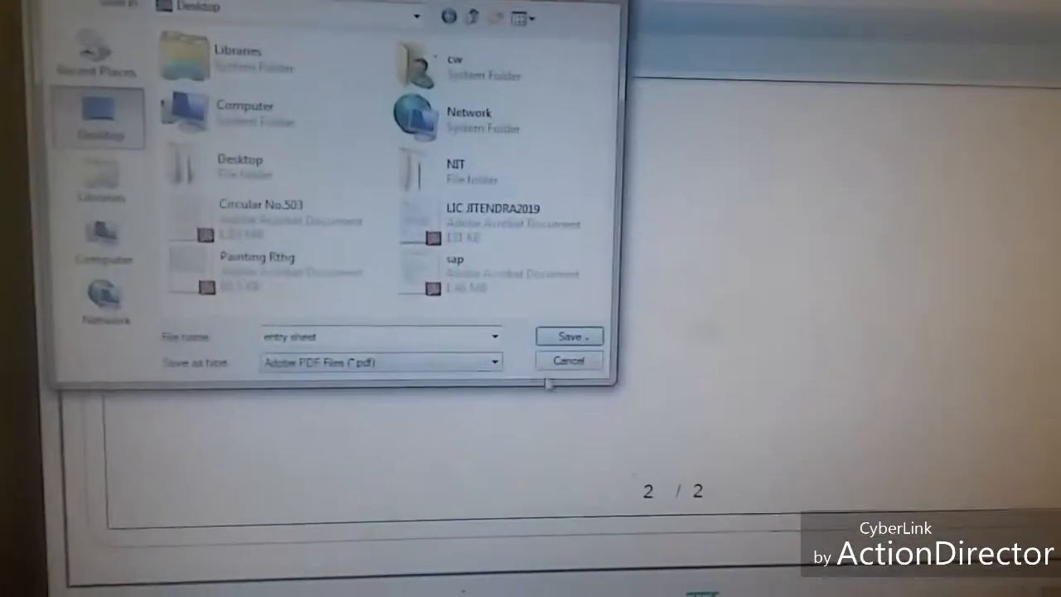
click(564, 335)
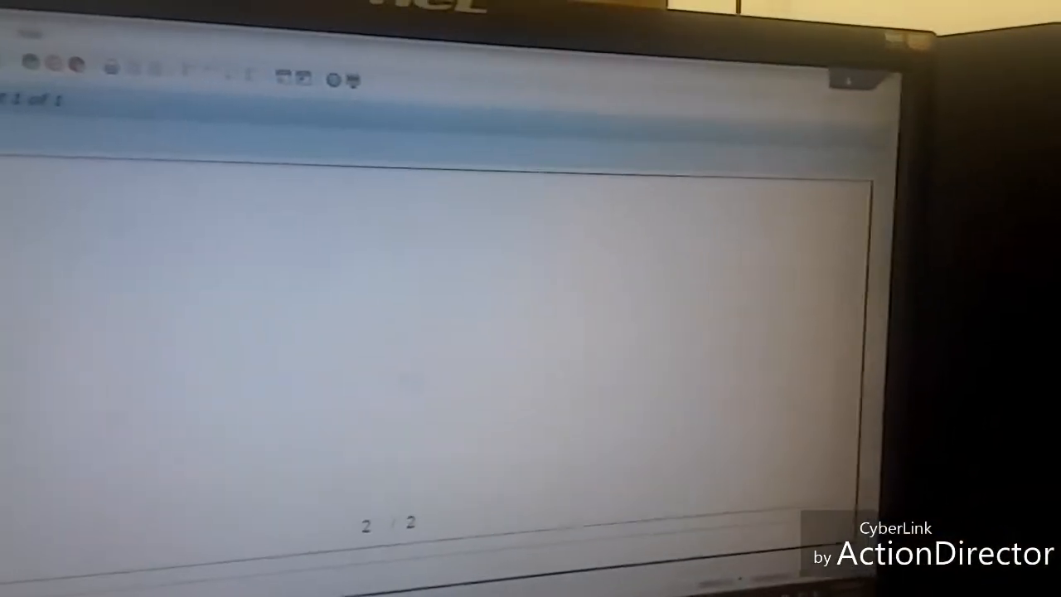